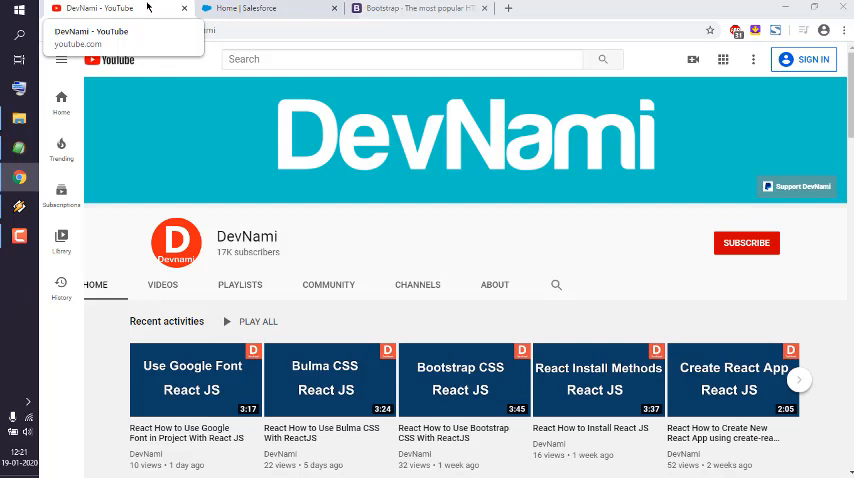
Step: Switch the browser to the getbootstrap.com homepage tab
left_click(400, 8)
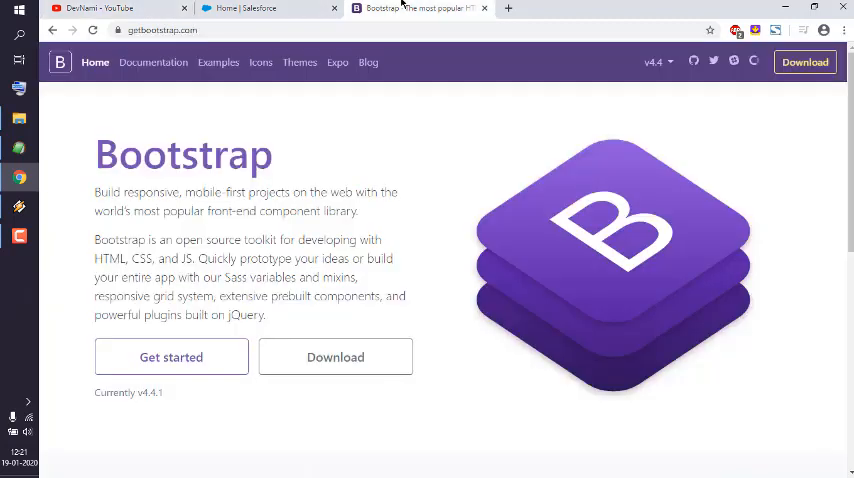
mouse_move(176, 170)
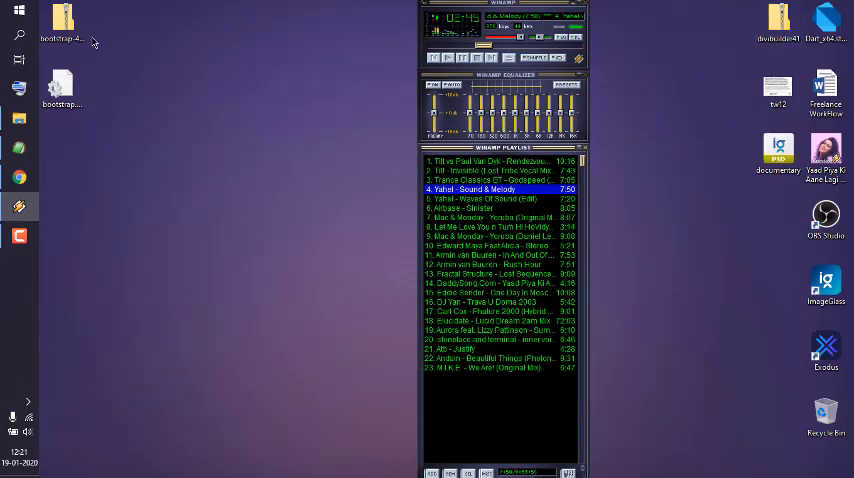
Step: Locate bootstrap.min.css inside the bootstrap-4.4.1-dist archive's css folder, then close Explorer
double_click(66, 20)
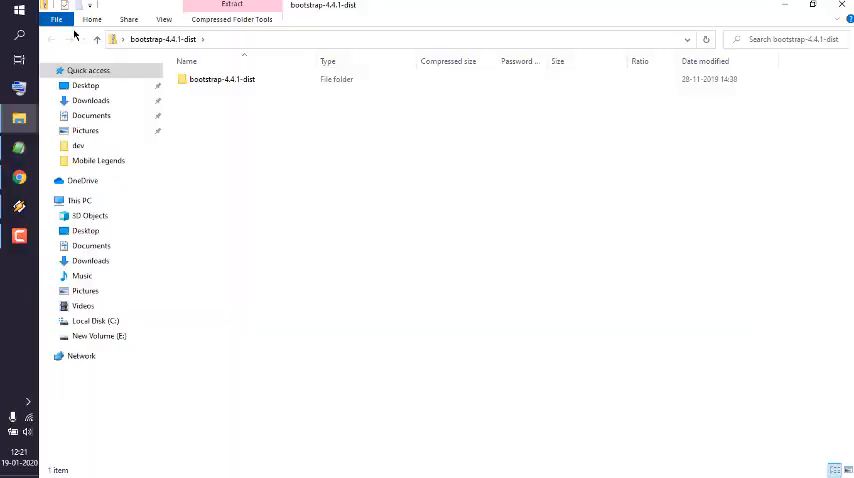
double_click(220, 80)
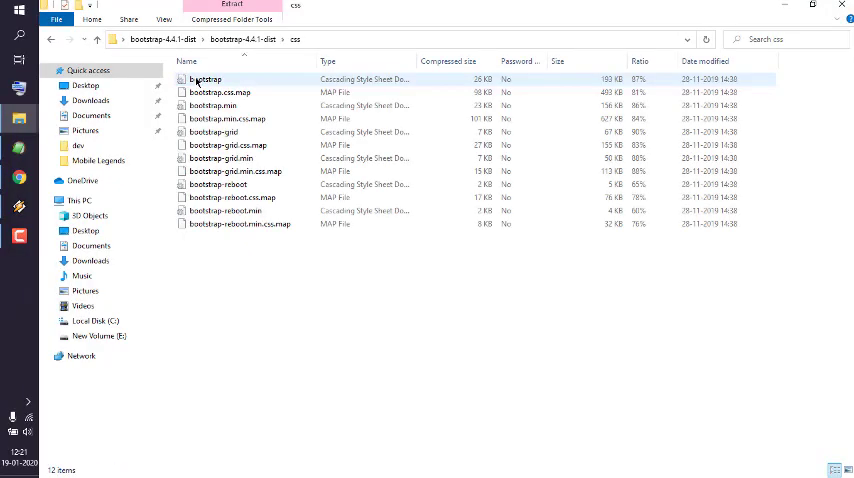
left_click(224, 118)
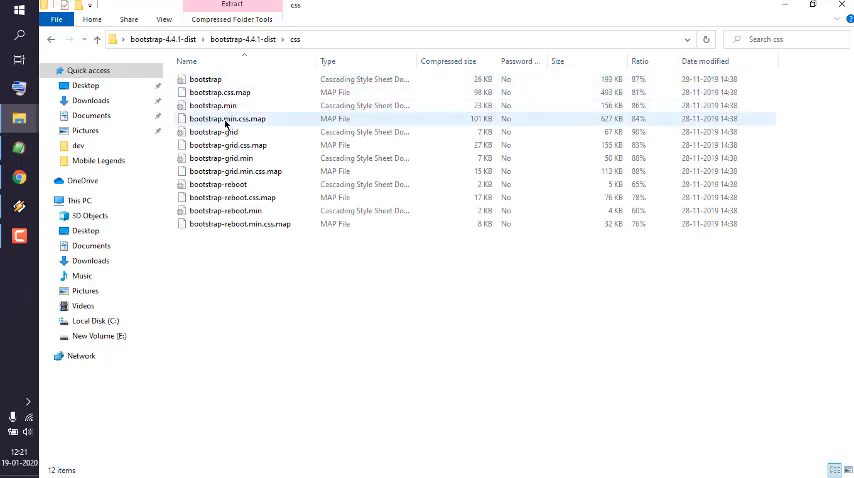
left_click(212, 104)
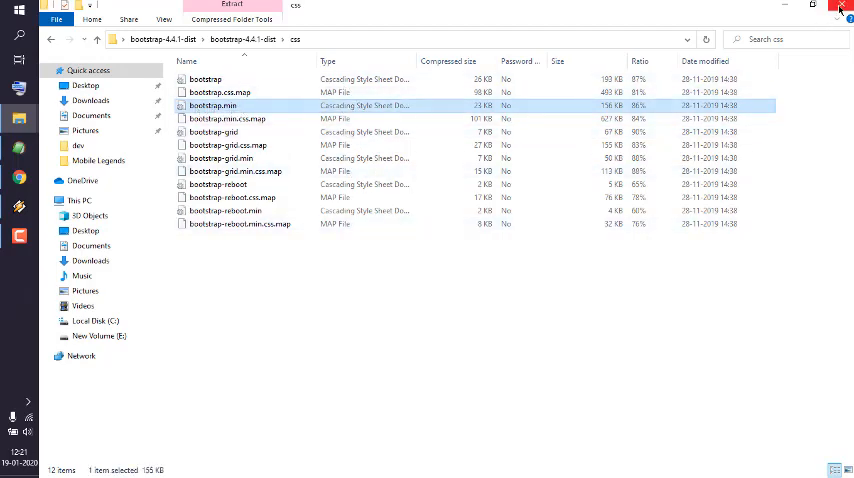
left_click(844, 8)
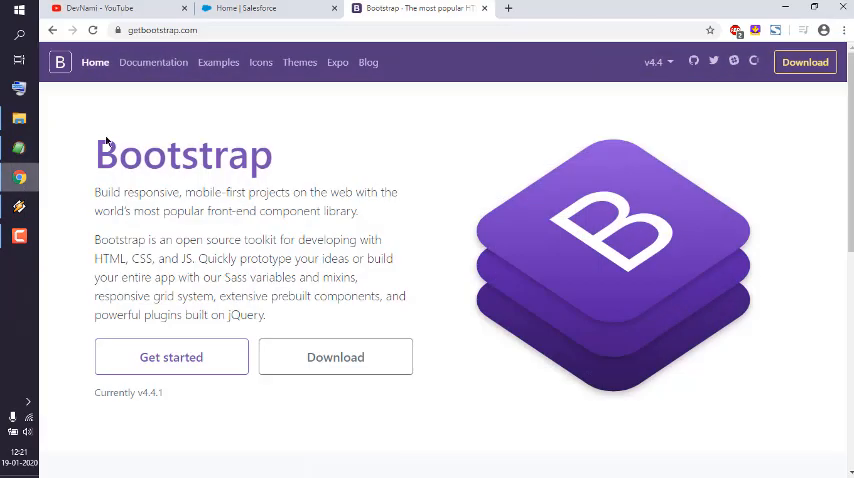
Step: Find Static Resources via Quick Find in the Salesforce Setup menu and go to it
left_click(256, 8)
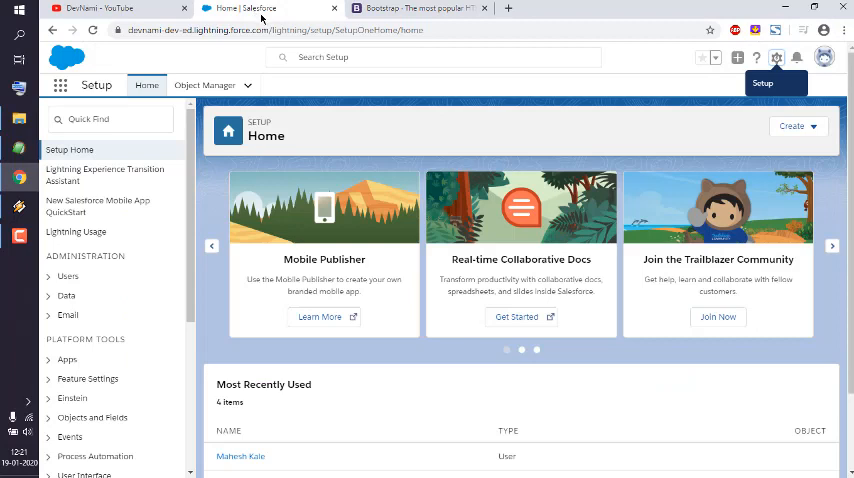
left_click(110, 120)
type("static resources")
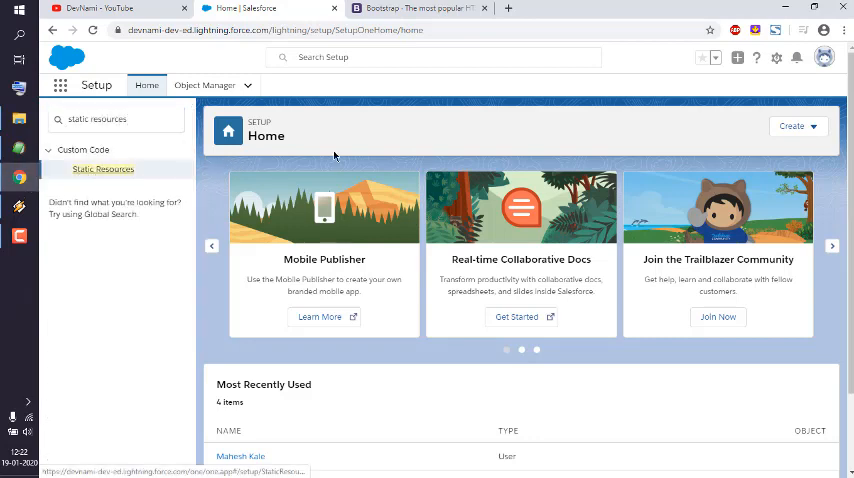
mouse_move(320, 136)
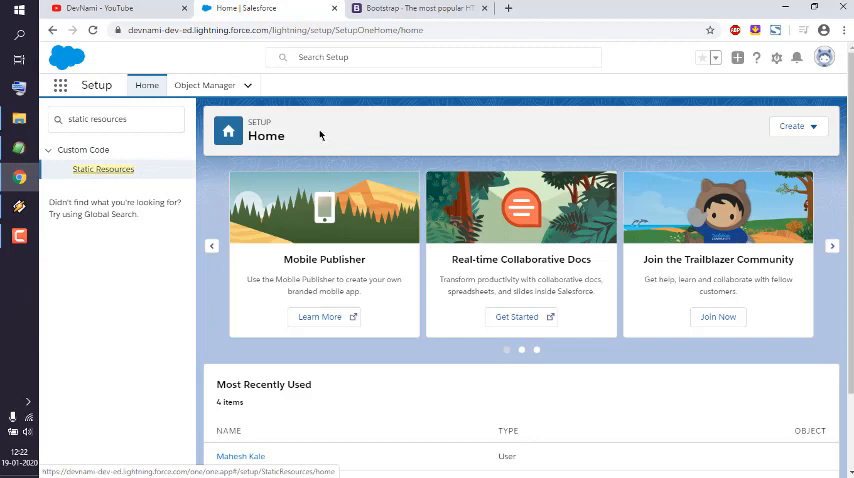
mouse_move(392, 160)
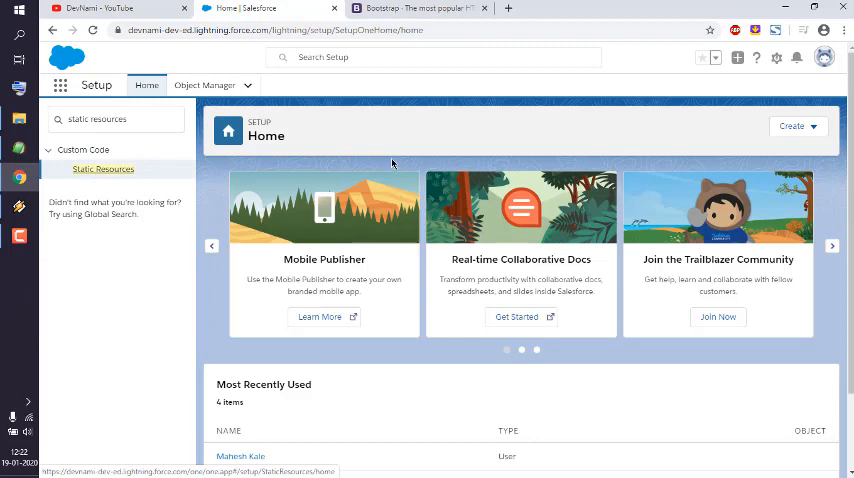
left_click(104, 168)
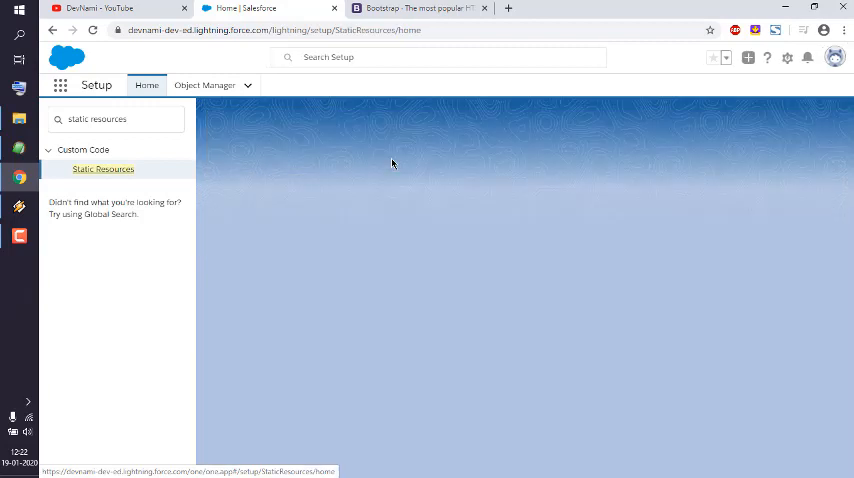
Step: Start a new static resource from the empty Static Resources list
left_click(104, 168)
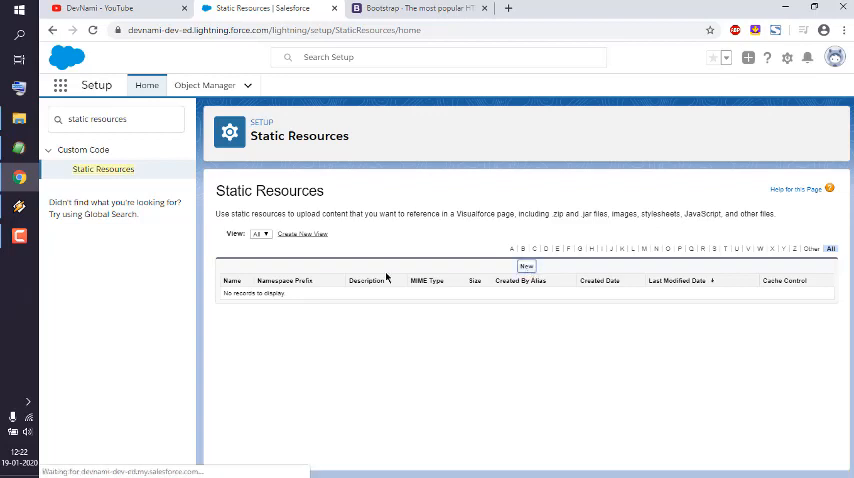
left_click(526, 264)
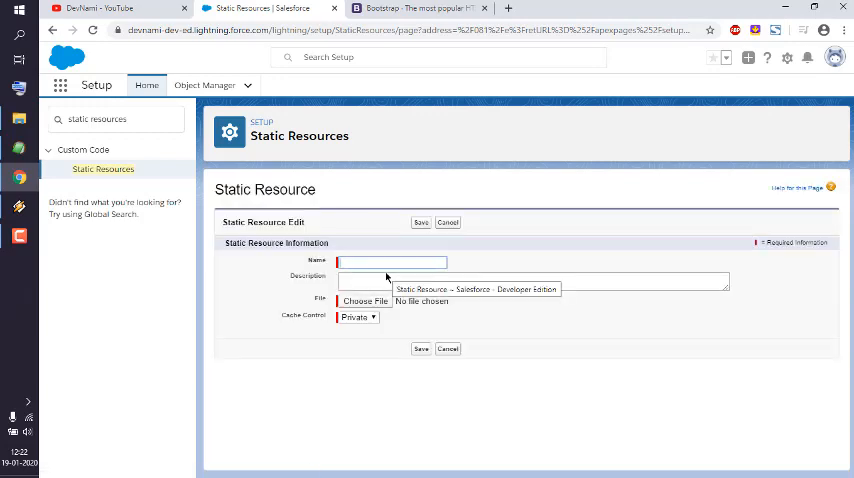
Step: Name the resource 'bootstrap' and begin choosing its file
type("bootstrap")
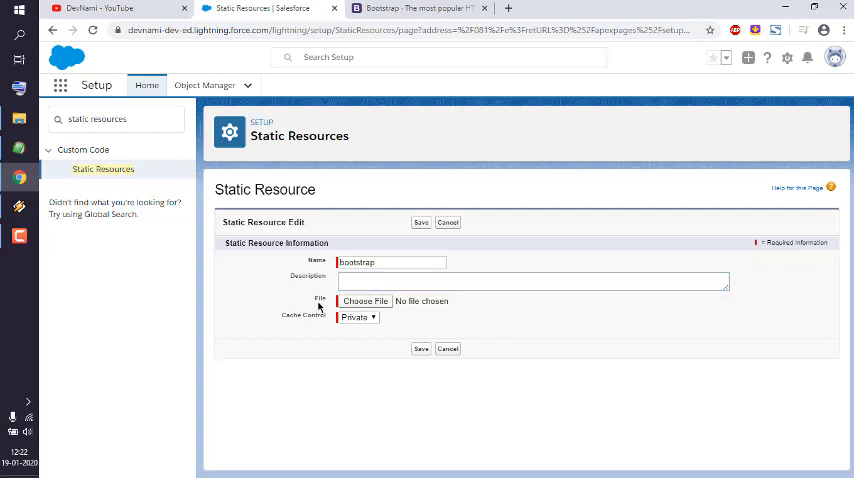
left_click(364, 300)
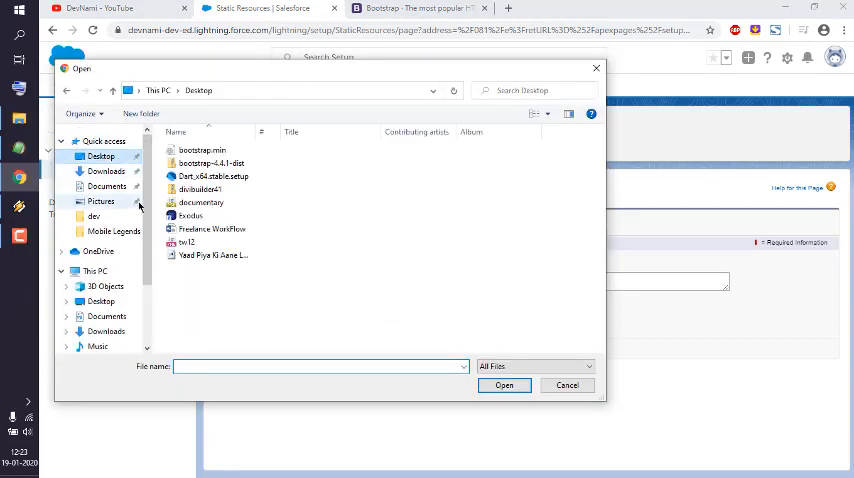
Step: Attach bootstrap.min.css from the Desktop as the resource's file
left_click(210, 256)
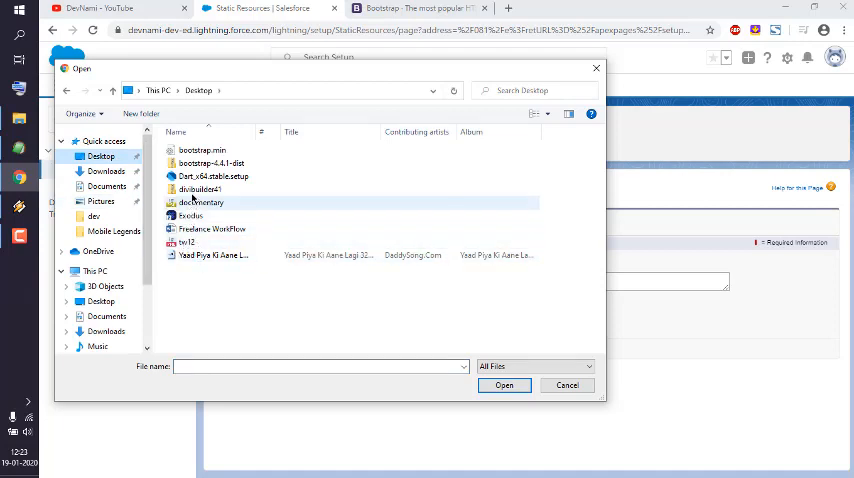
left_click(200, 150)
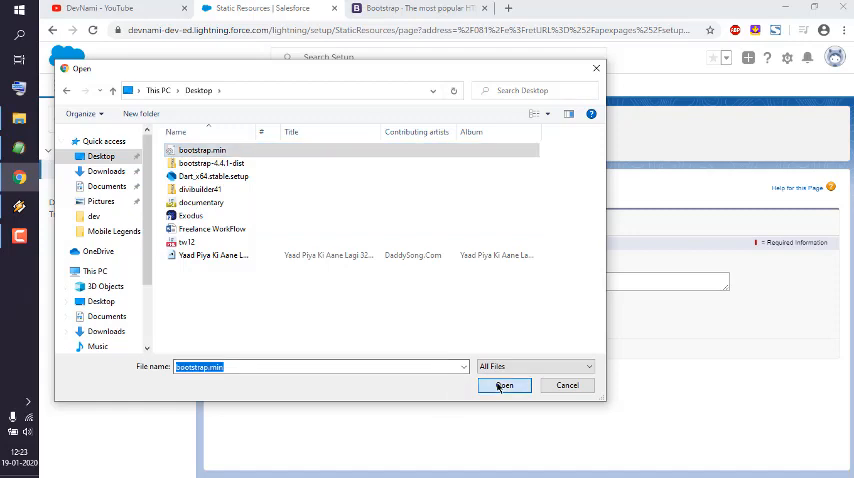
left_click(504, 384)
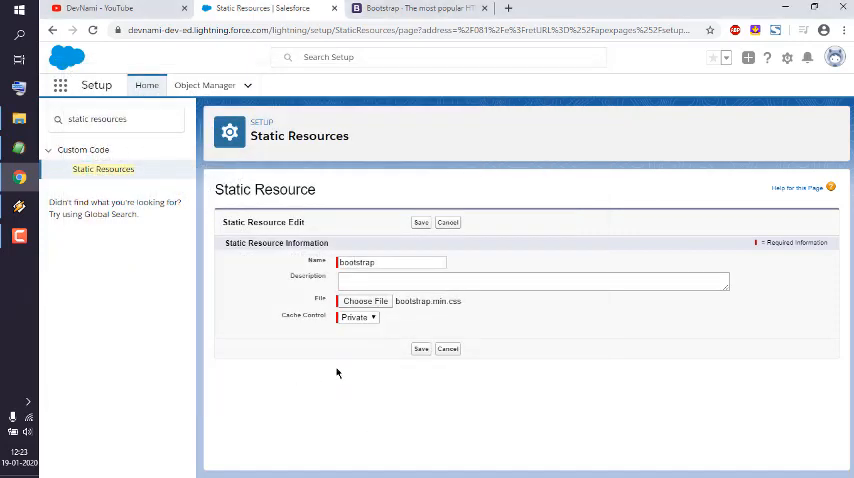
Step: Save the bootstrap static resource with its text/css file
left_click(420, 348)
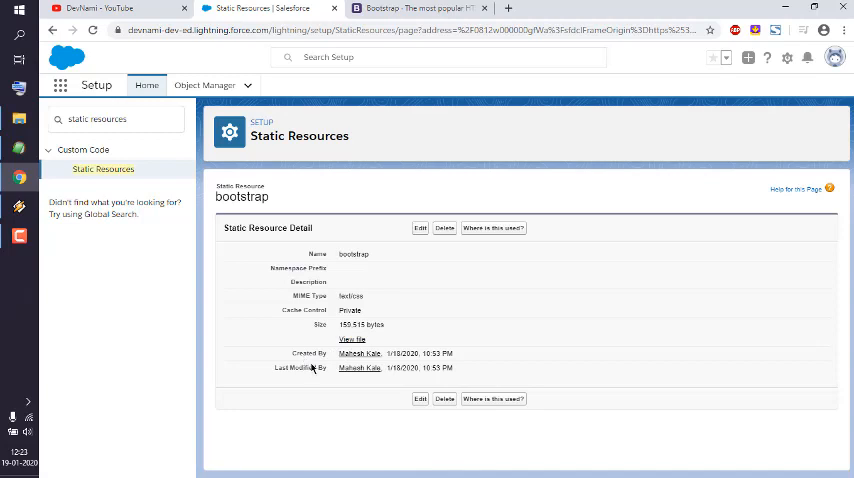
mouse_move(104, 168)
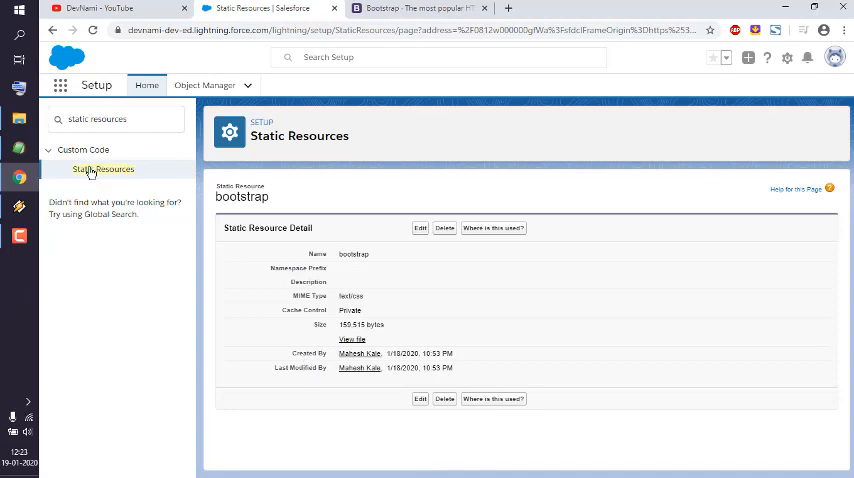
Step: Return to the Static Resources list now showing the bootstrap resource
left_click(104, 168)
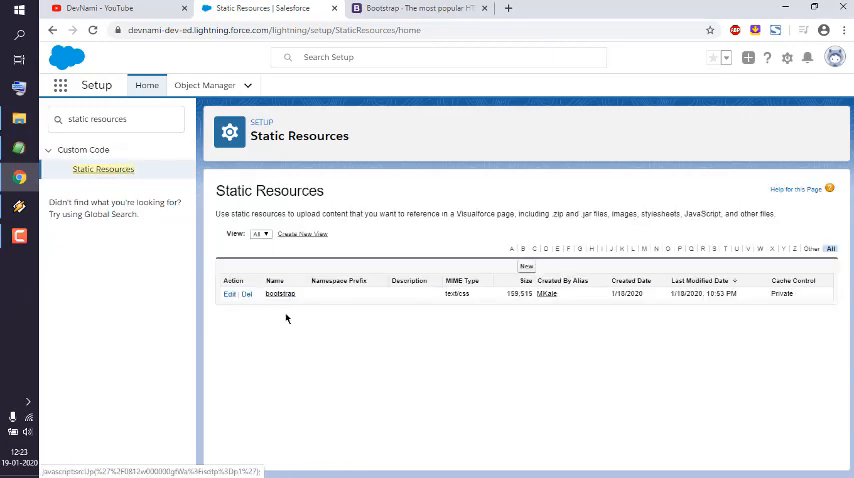
mouse_move(280, 294)
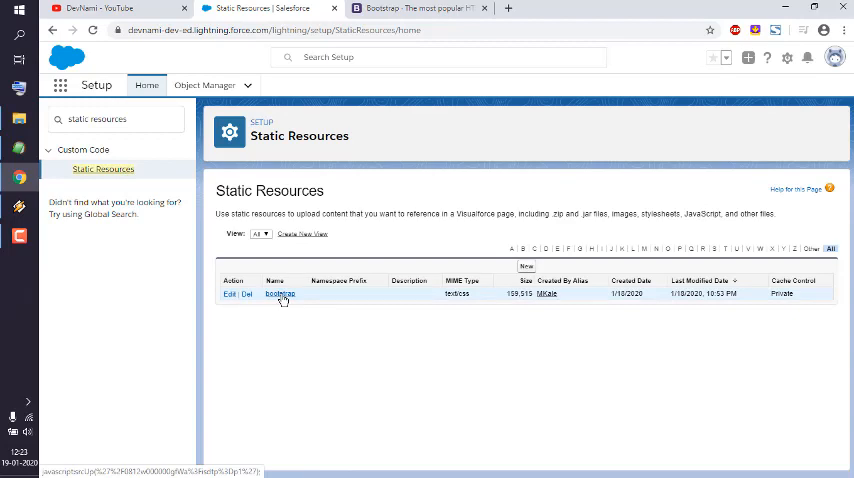
mouse_move(384, 334)
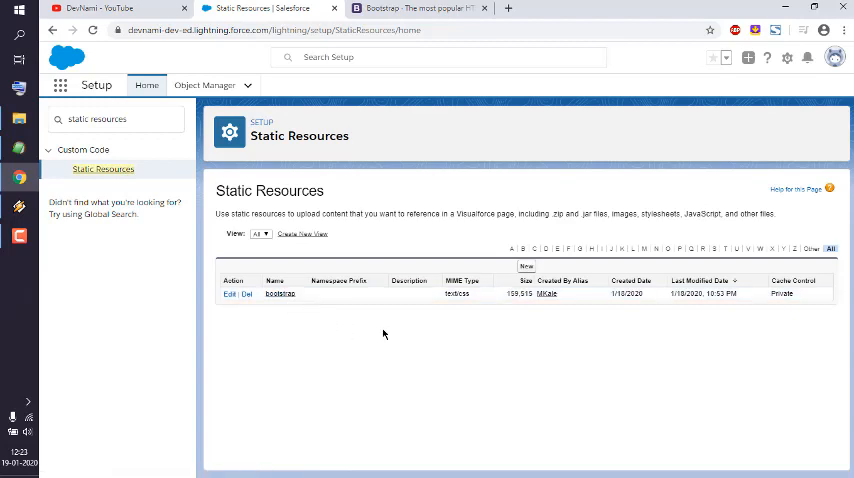